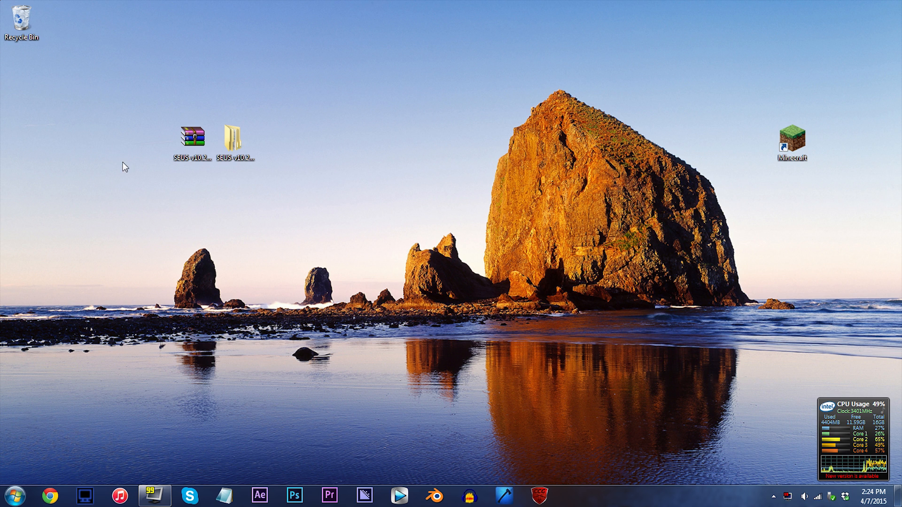
mouse_move(227, 222)
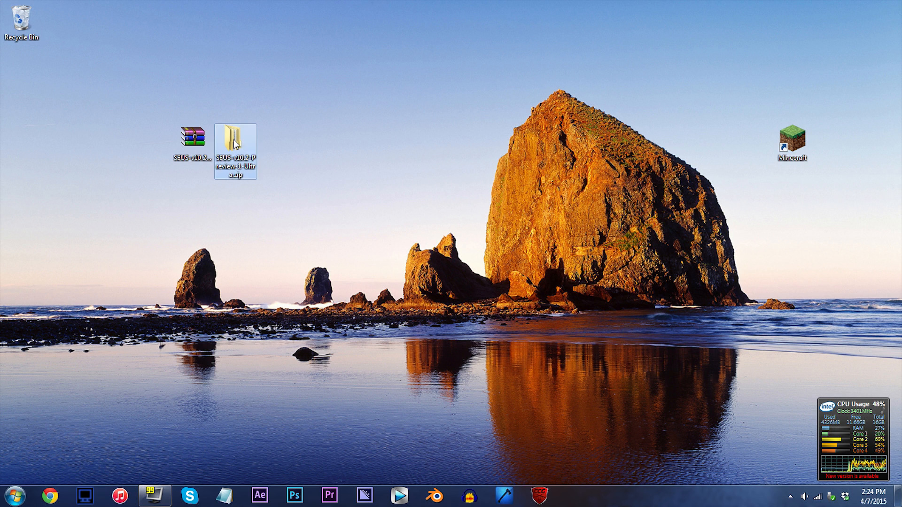
Step: Locate gbuffers_terrain.vsh in the SEUS shaders folder and open it in Notepad++
double_click(234, 138)
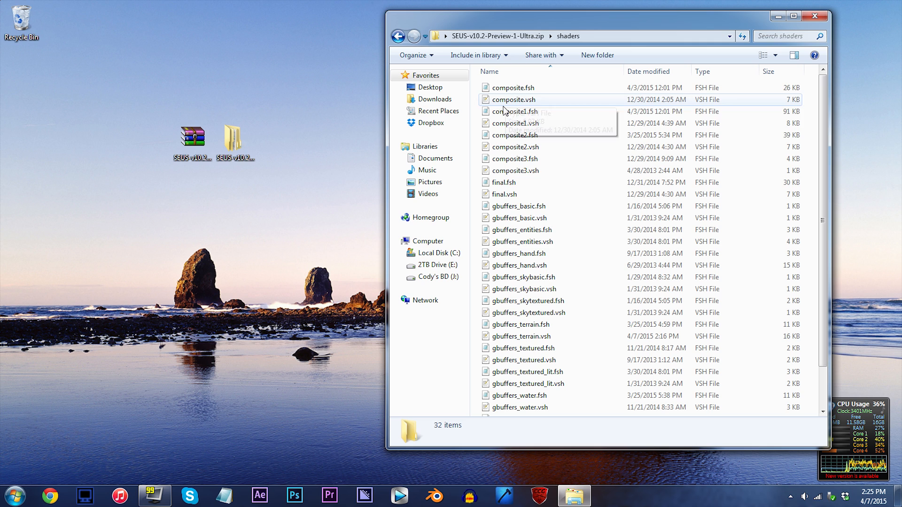
scroll("down", 3)
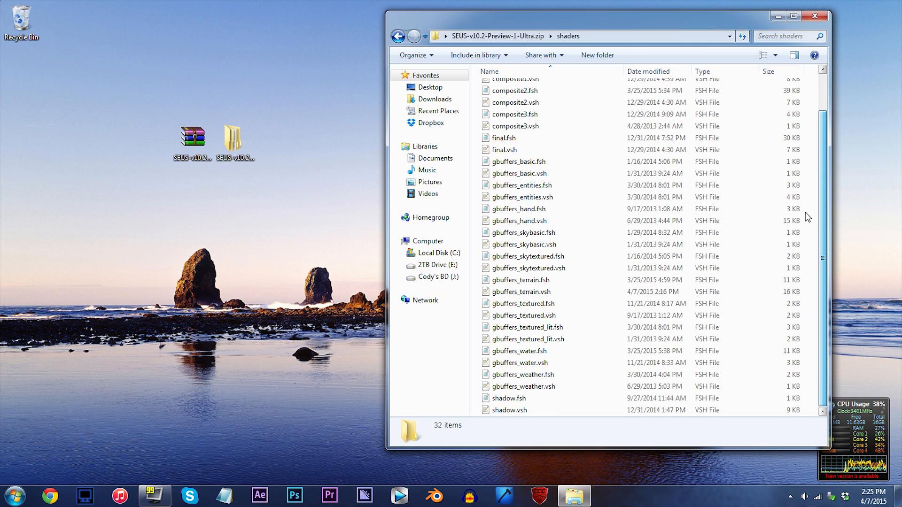
left_click(521, 291)
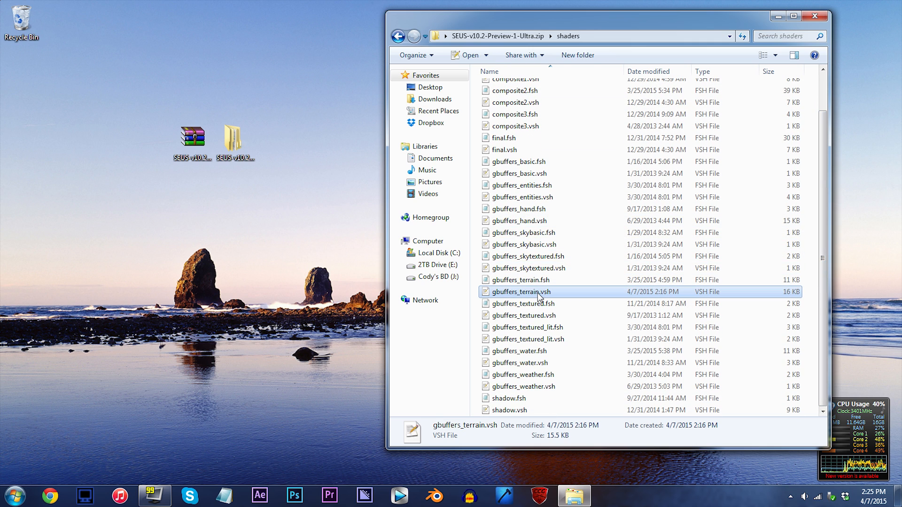
double_click(520, 292)
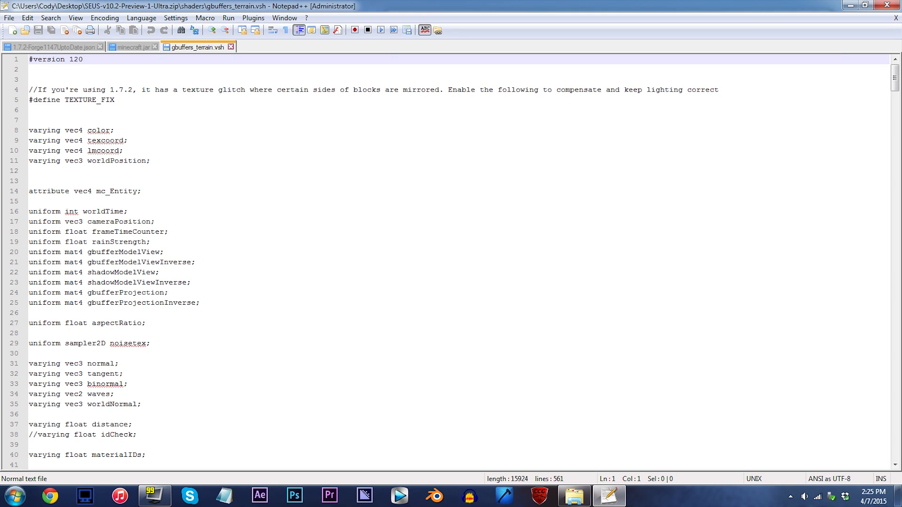
Step: Change ANIMATION_SPEED from 1.0f to 0.1f on line 52 and confirm saving the file
scroll("down", 3)
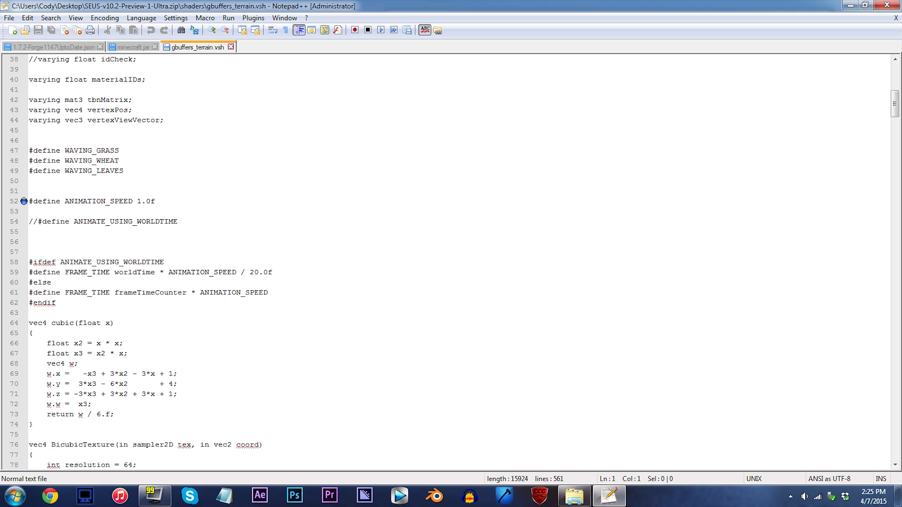
double_click(146, 201)
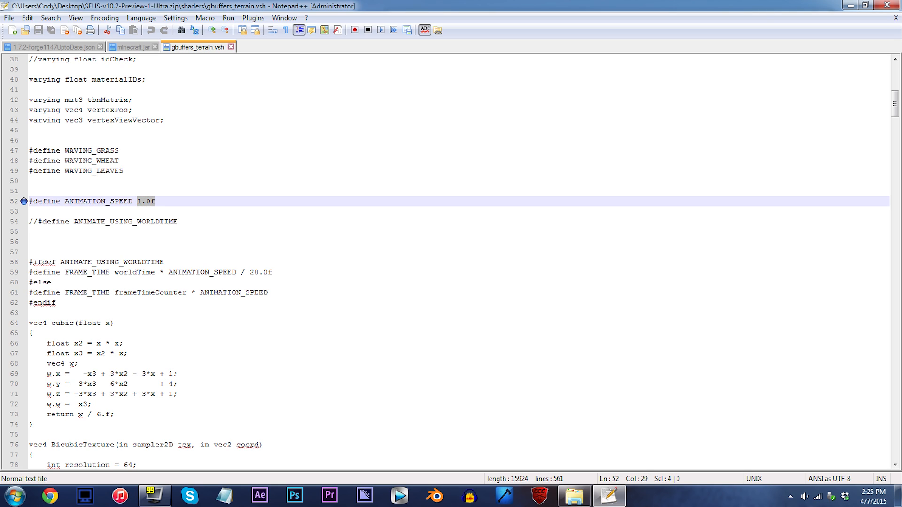
left_click(137, 201)
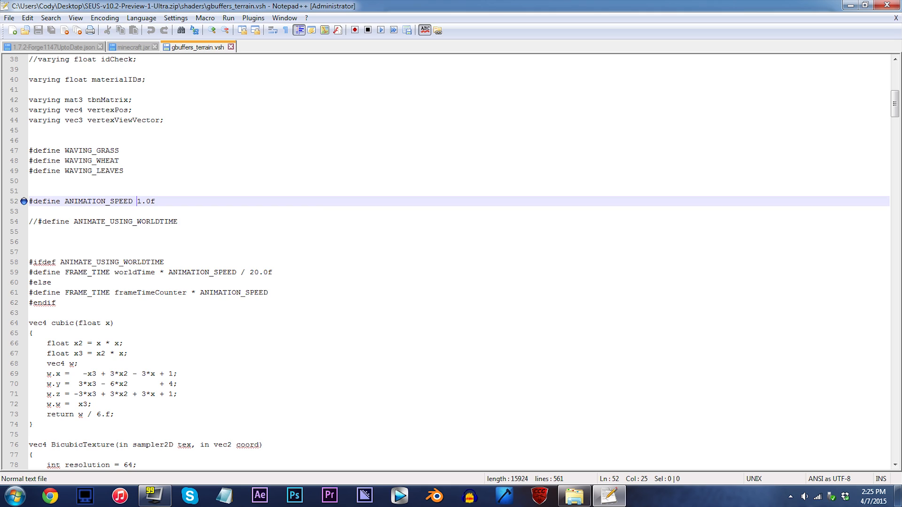
type("0.")
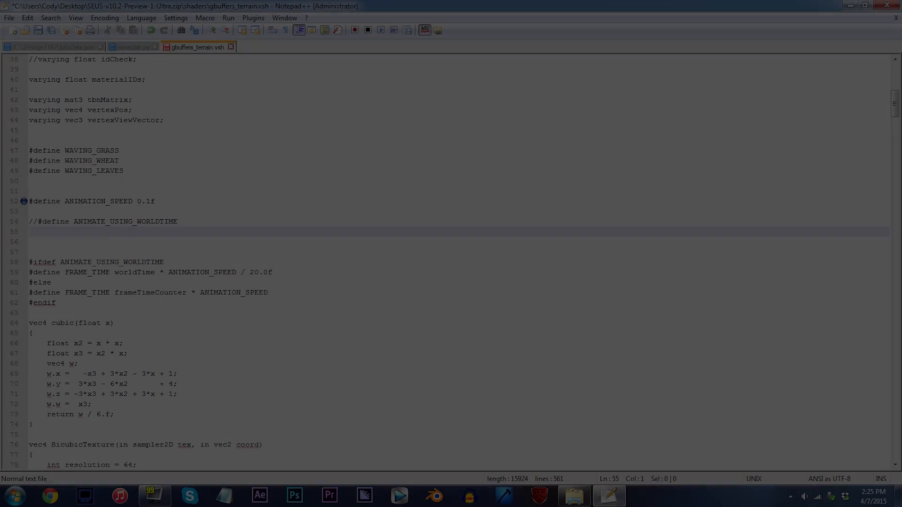
key("ctrl+s")
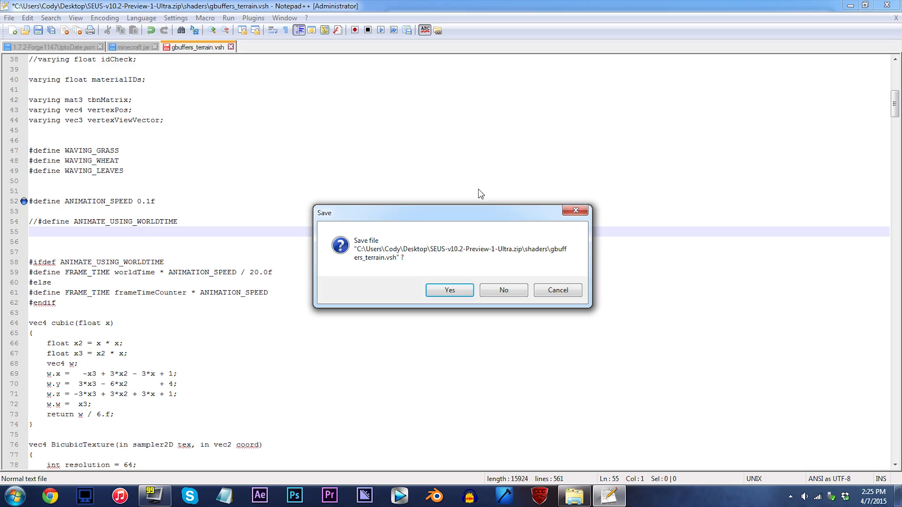
left_click(449, 290)
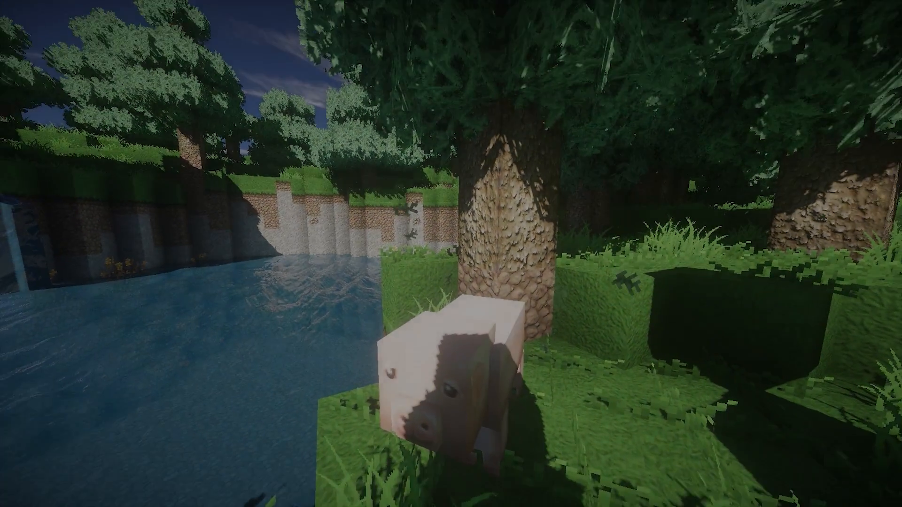
mouse_move(450, 254)
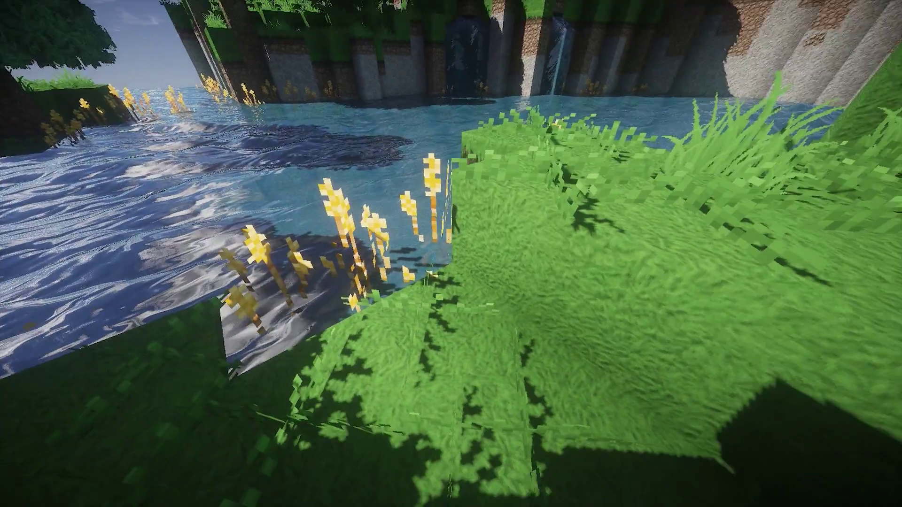
mouse_move(451, 253)
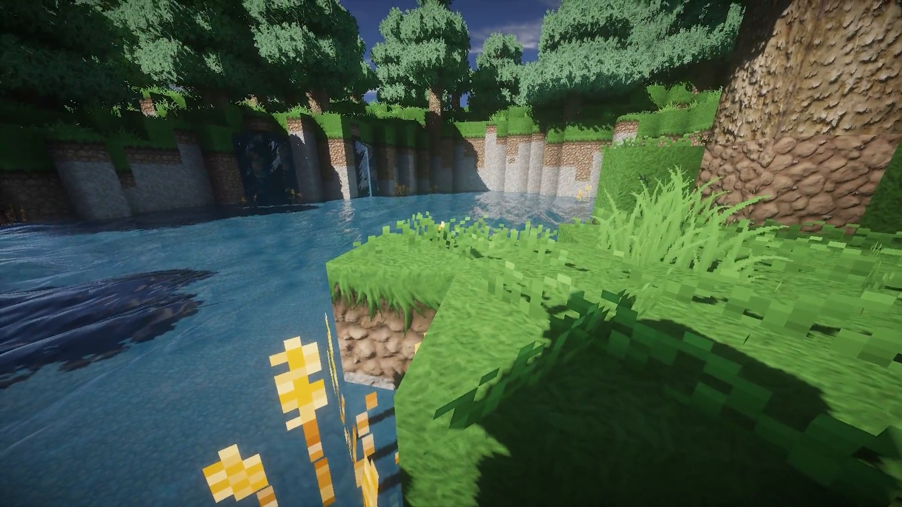
mouse_move(450, 253)
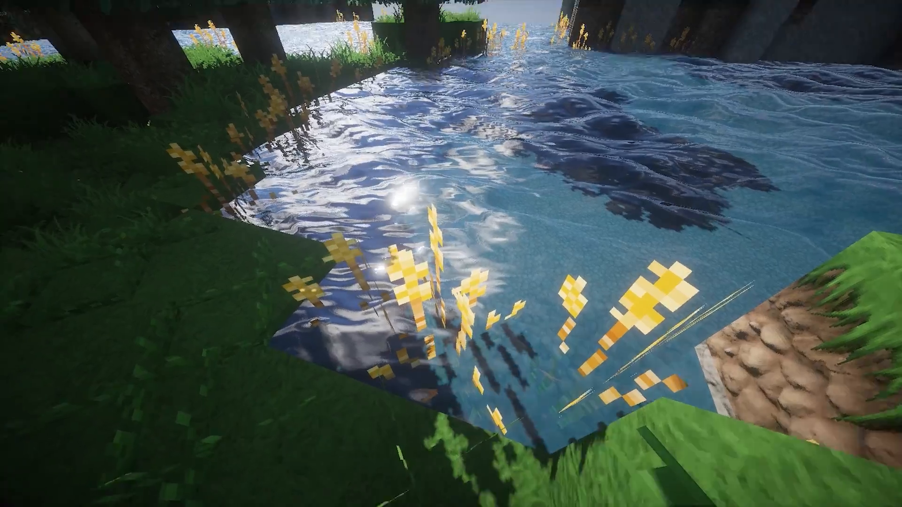
mouse_move(451, 254)
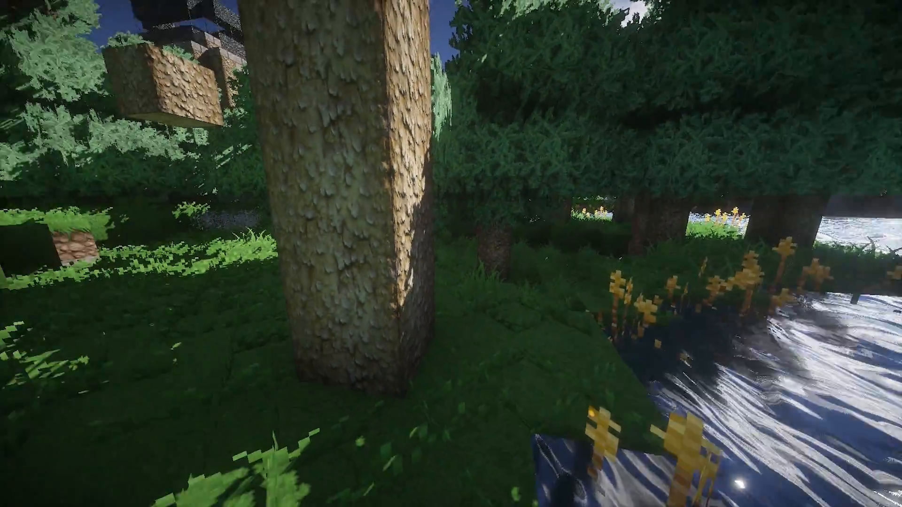
mouse_move(451, 254)
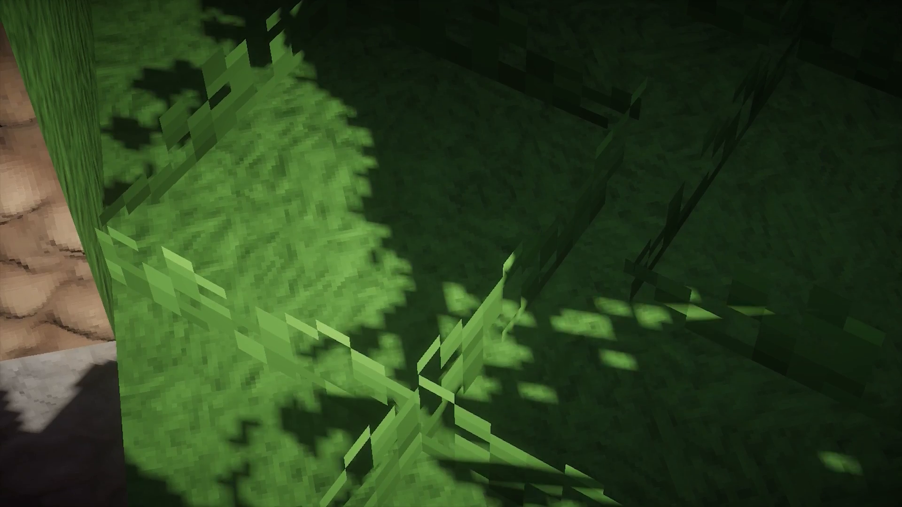
mouse_move(451, 253)
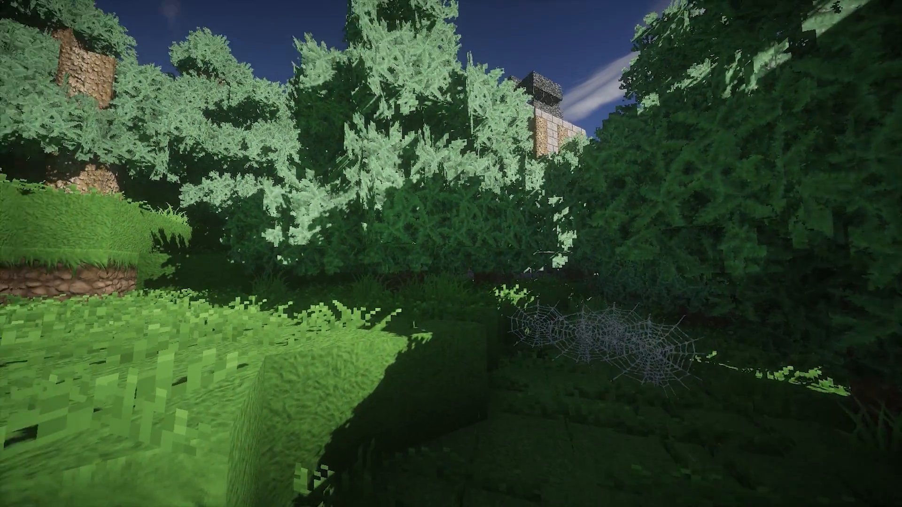